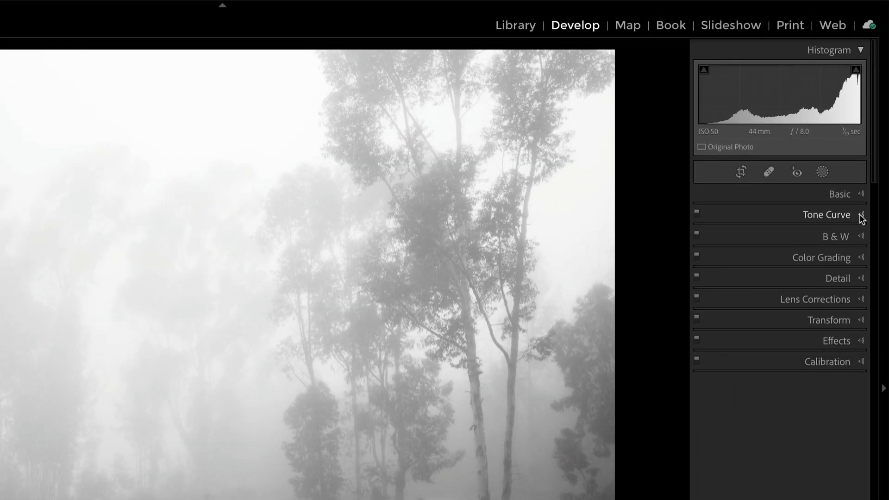
Expand the Tone Curve panel and show the parametric region sliders (Lights +7, Darks −3)
{"action": "left_click", "coordinate": [825, 214]}
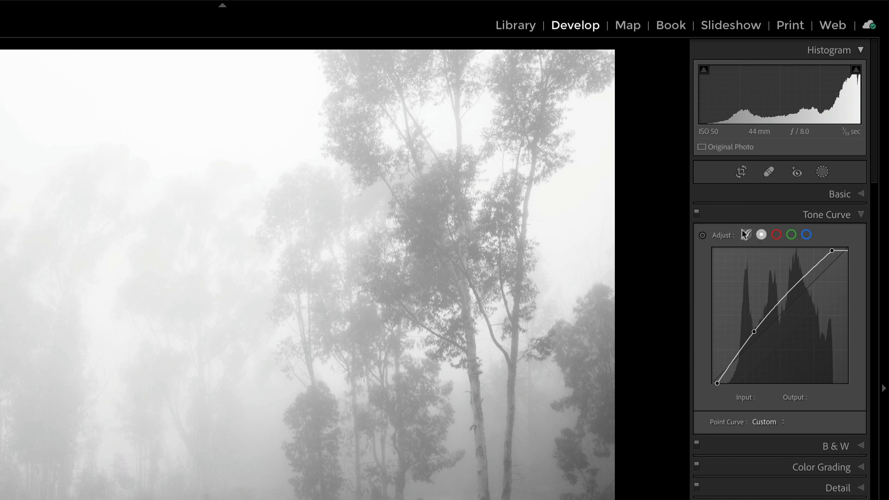
{"action": "left_click", "coordinate": [745, 235]}
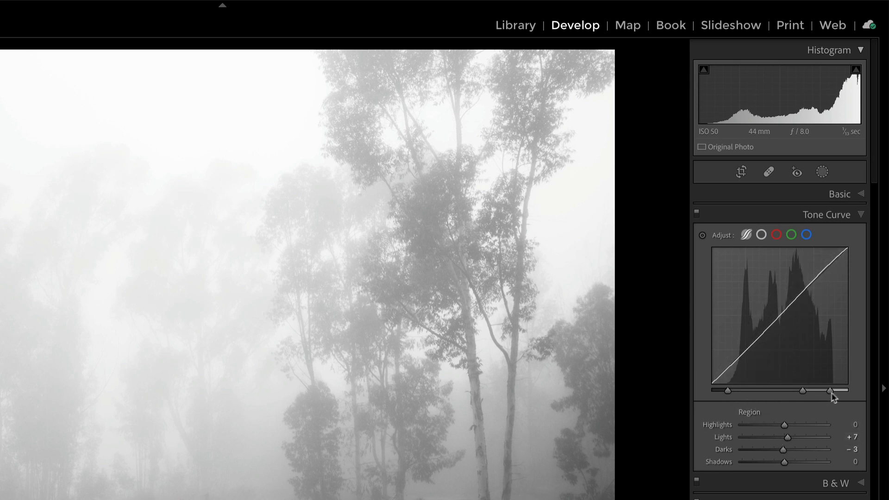
{"action": "left_click_drag", "start_coordinate": [845, 390], "coordinate": [831, 390]}
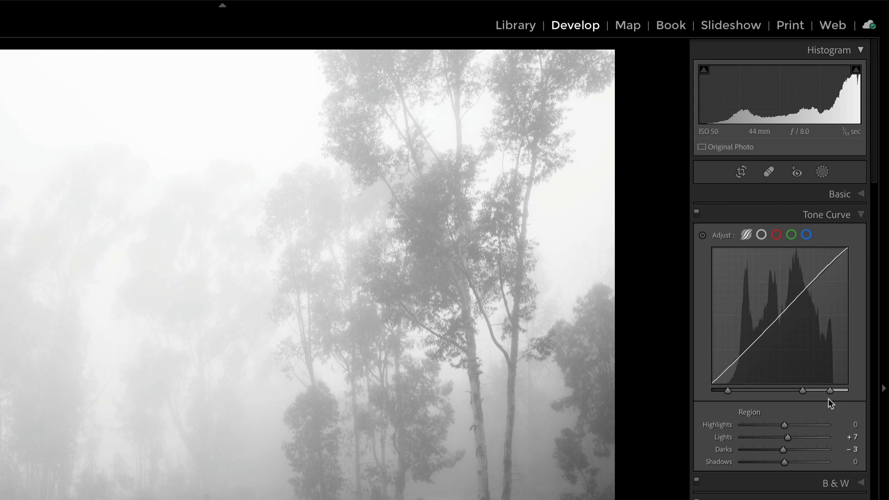
{"action": "left_click", "coordinate": [761, 235]}
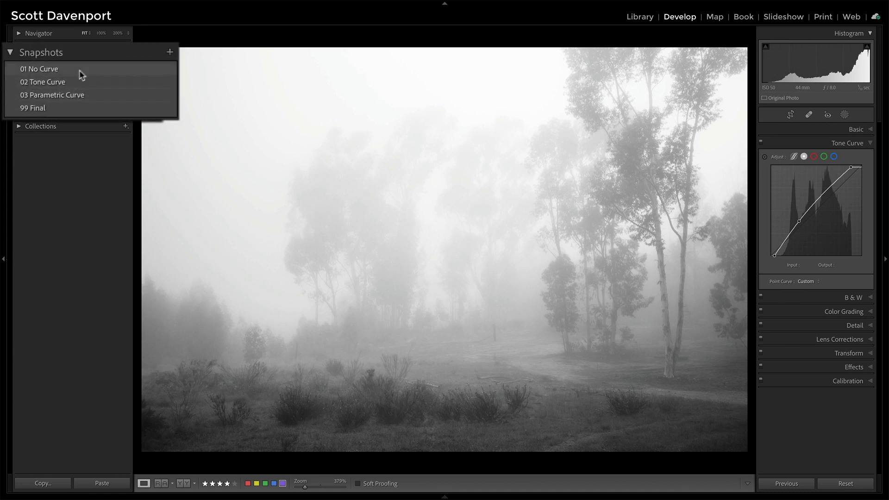
Alternate between the 01 No Curve and 02 Tone Curve snapshots to compare brightness
{"action": "left_click", "coordinate": [39, 69]}
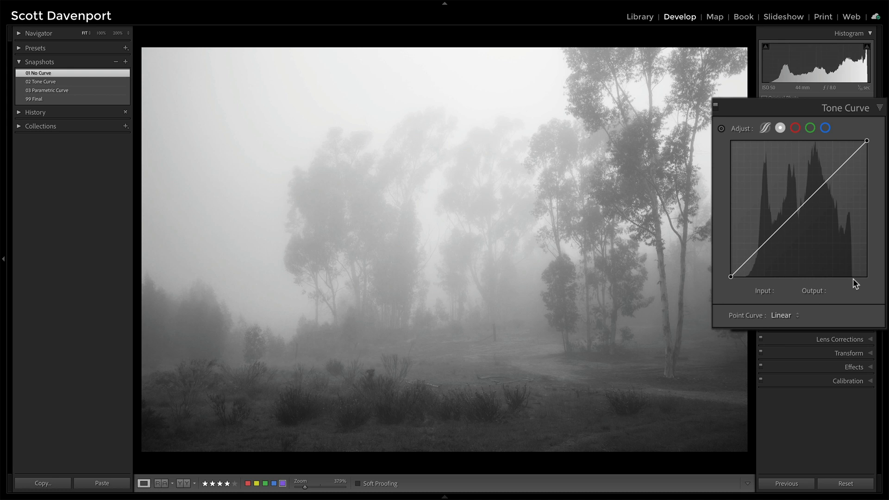
{"action": "mouse_move", "coordinate": [752, 285]}
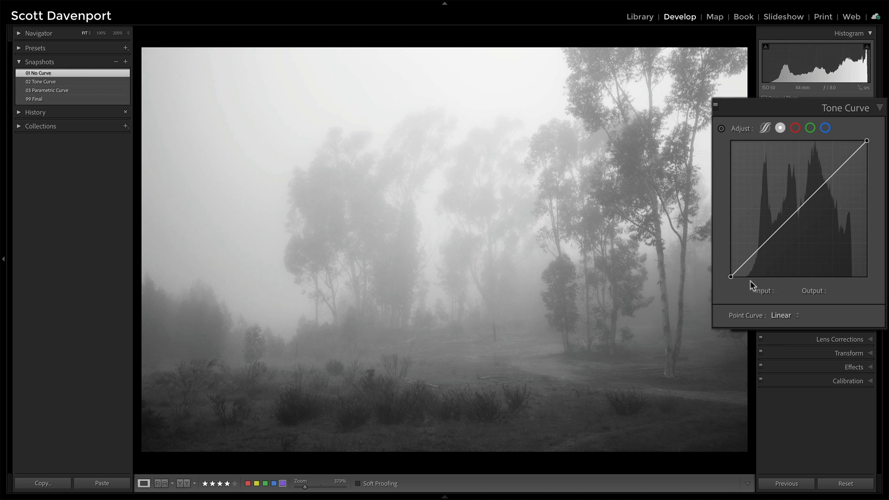
{"action": "mouse_move", "coordinate": [750, 284]}
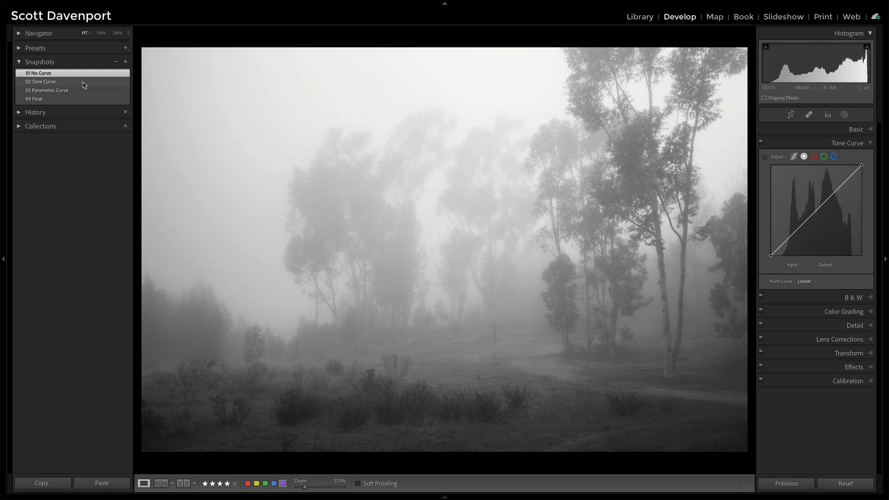
{"action": "left_click", "coordinate": [40, 81]}
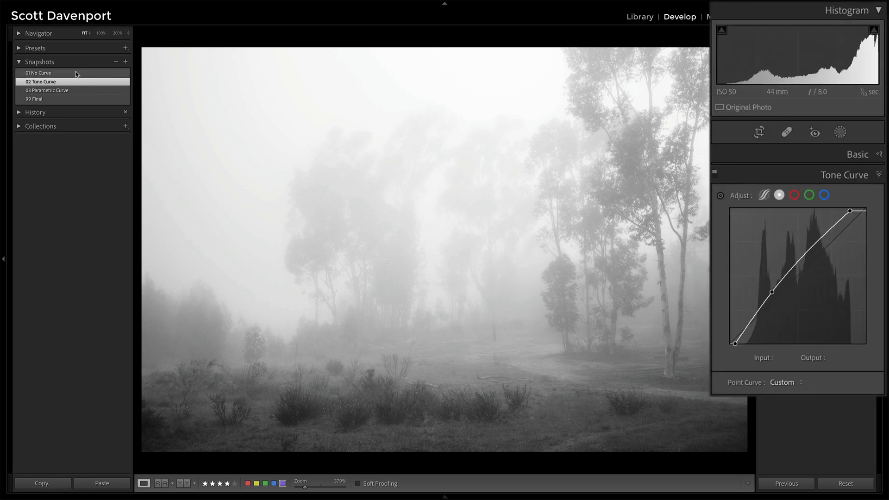
{"action": "left_click", "coordinate": [38, 73]}
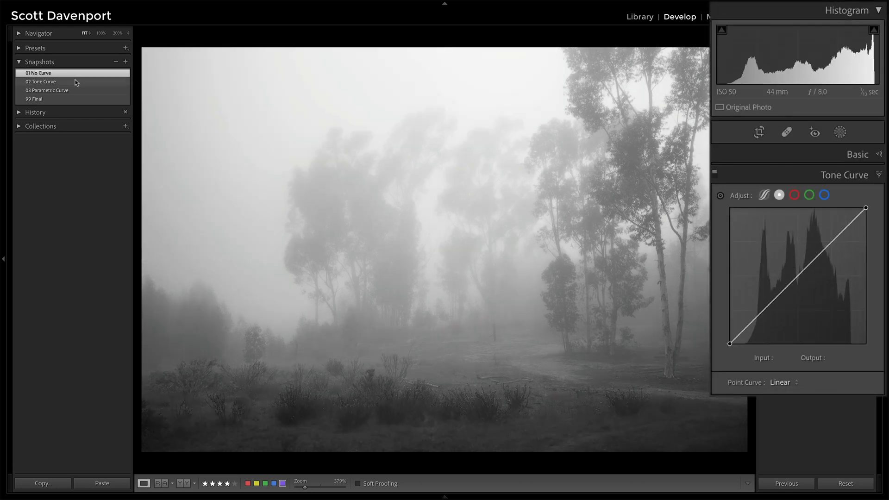
{"action": "left_click", "coordinate": [40, 81]}
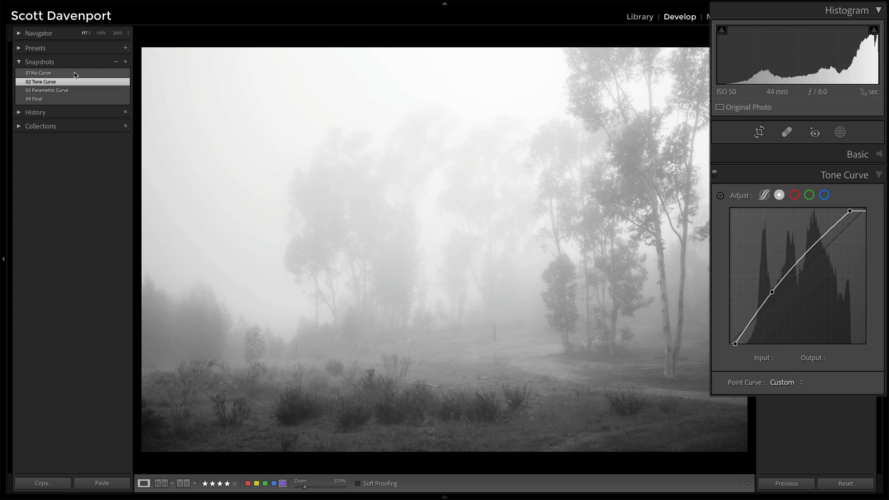
{"action": "left_click", "coordinate": [39, 73]}
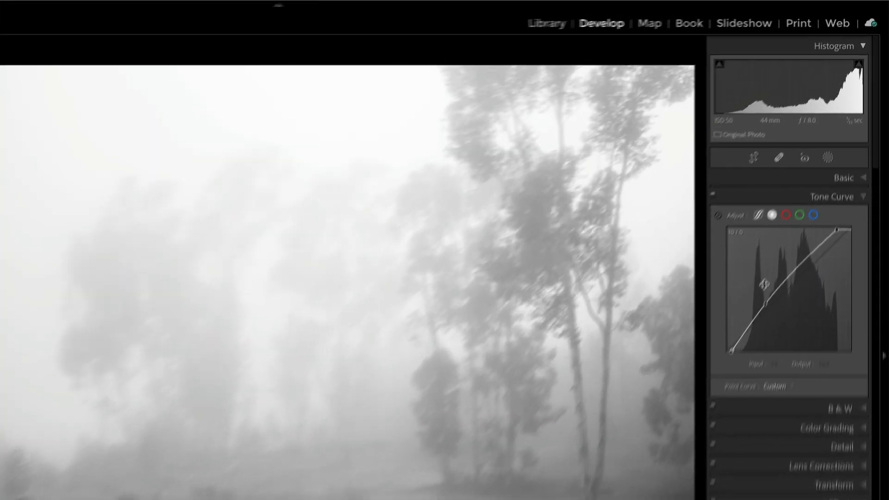
Move the highlight curve point through outputs 246, 251 and 255, settling at 231/254
{"action": "left_click_drag", "start_coordinate": [844, 233], "coordinate": [830, 252]}
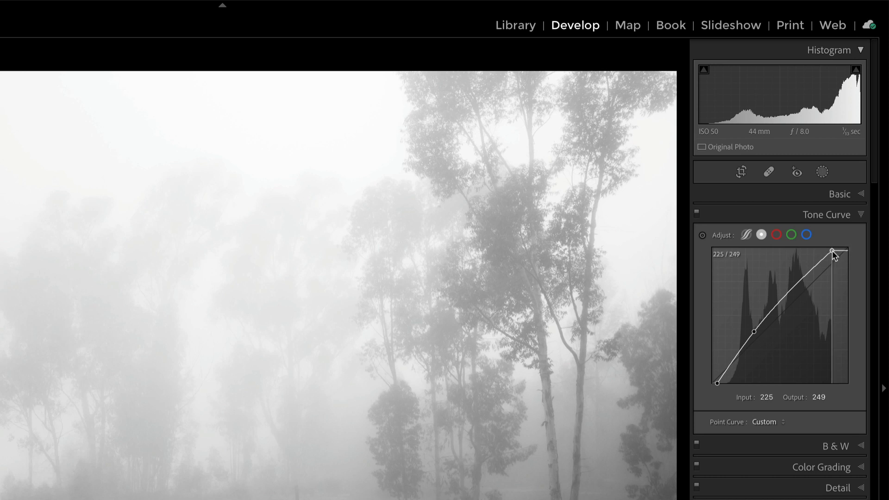
{"action": "left_click_drag", "start_coordinate": [833, 251], "coordinate": [834, 253]}
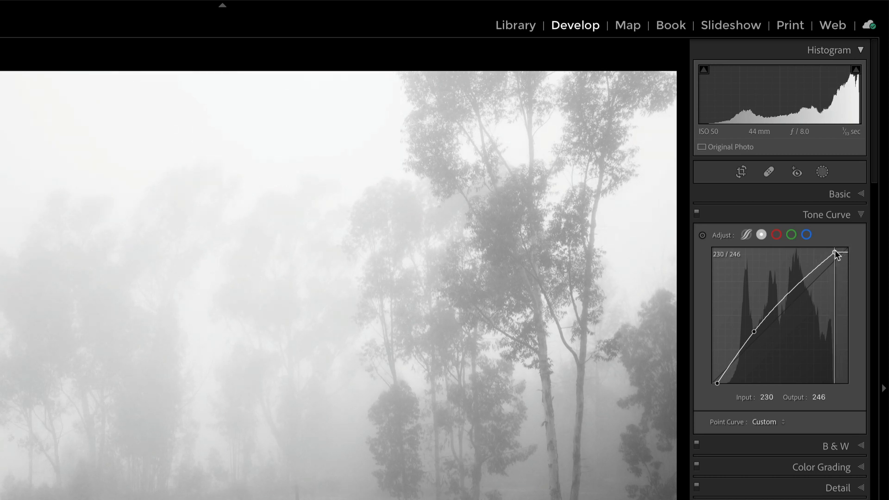
{"action": "left_click_drag", "start_coordinate": [836, 254], "coordinate": [834, 251]}
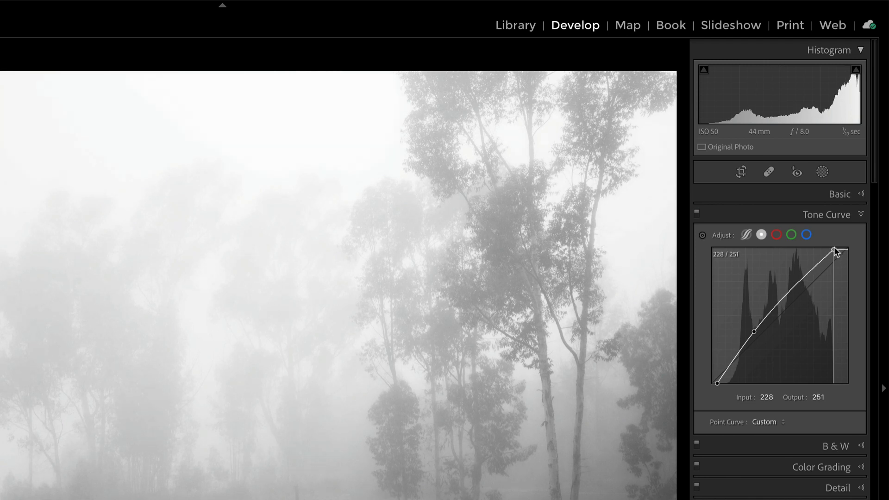
{"action": "left_click_drag", "start_coordinate": [835, 251], "coordinate": [834, 248]}
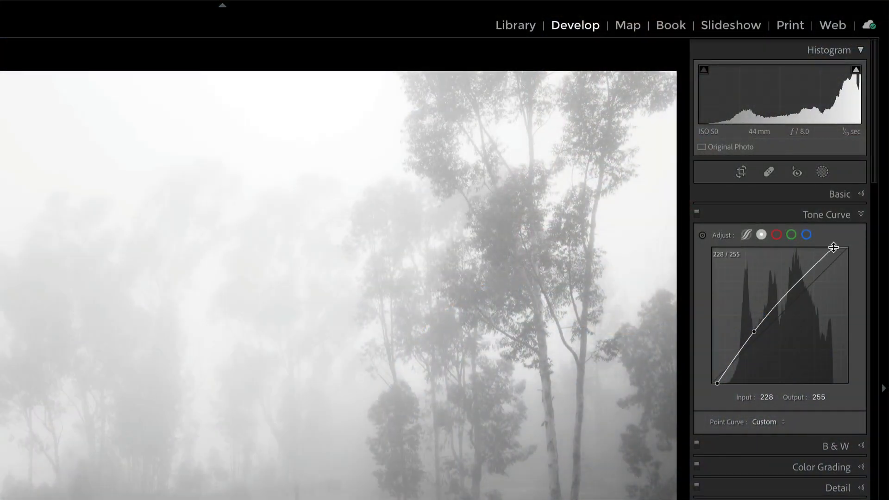
{"action": "left_click_drag", "start_coordinate": [833, 247], "coordinate": [836, 248]}
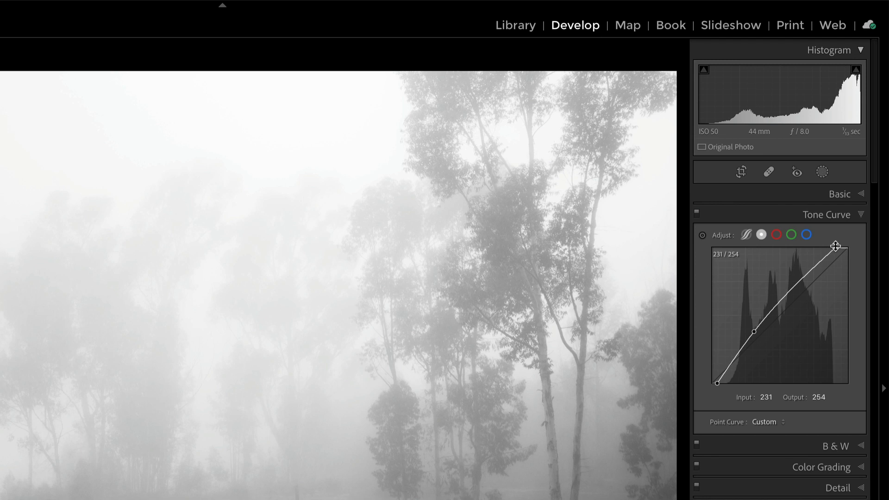
{"action": "mouse_move", "coordinate": [714, 395]}
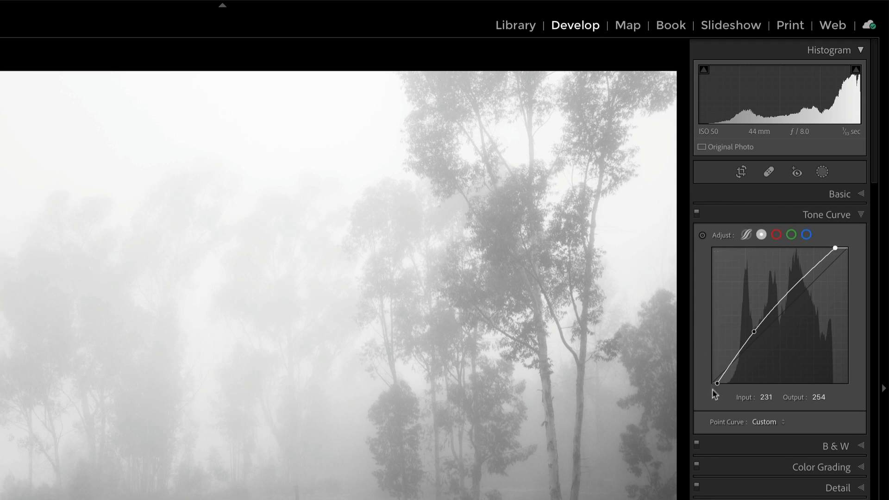
{"action": "mouse_move", "coordinate": [718, 389]}
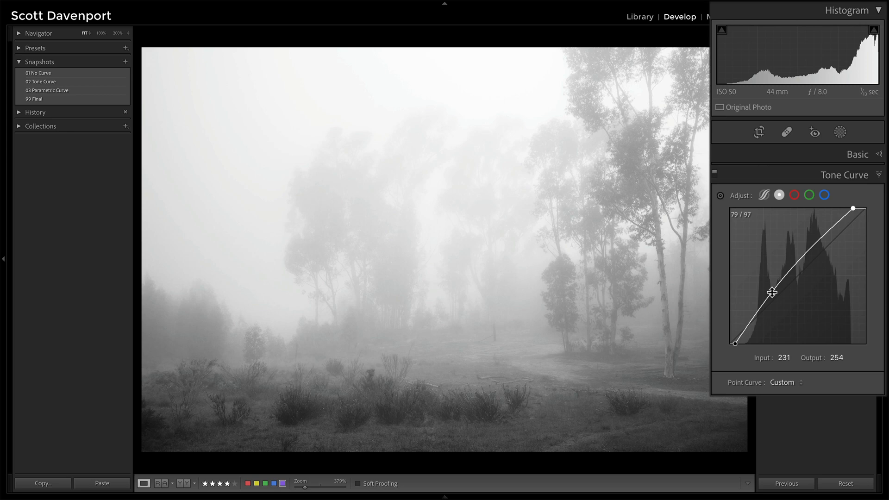
Adjust the midtone curve point through outputs 108 and 99, settling near input 81, output 98
{"action": "left_click_drag", "start_coordinate": [772, 291], "coordinate": [774, 286]}
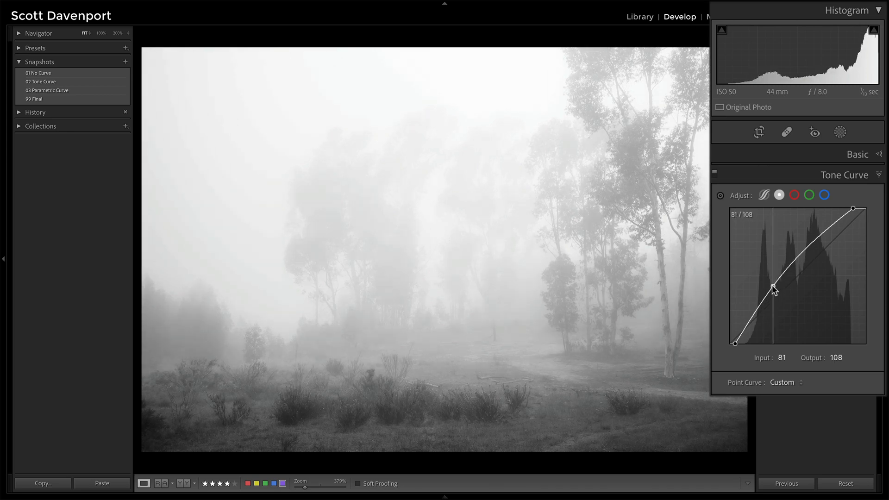
{"action": "left_click_drag", "start_coordinate": [774, 285], "coordinate": [773, 293]}
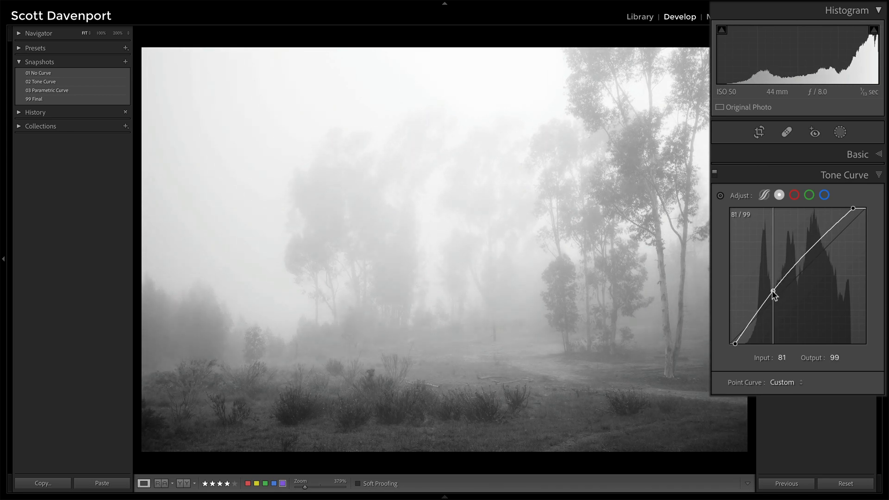
{"action": "left_click_drag", "start_coordinate": [775, 294], "coordinate": [775, 298]}
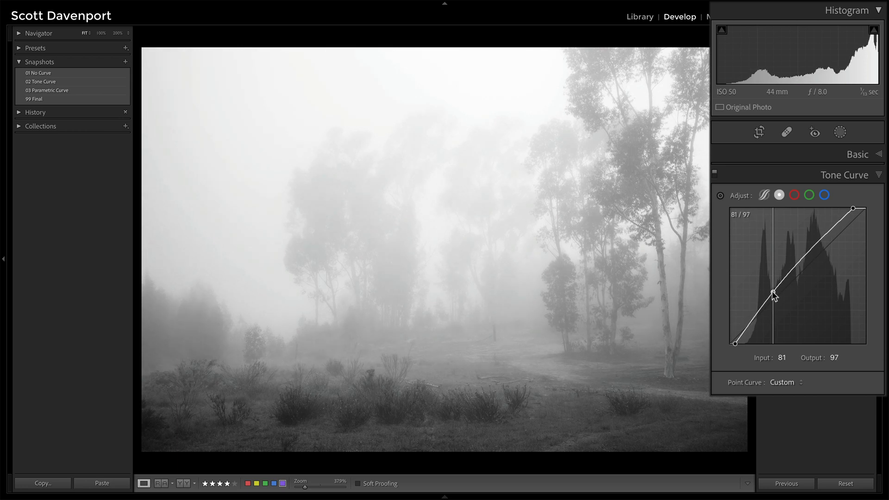
{"action": "left_click_drag", "start_coordinate": [775, 295], "coordinate": [775, 292]}
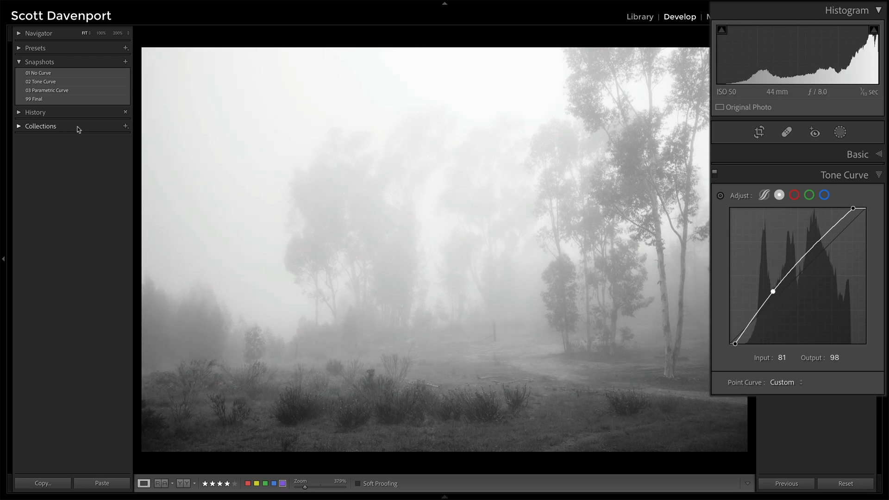
{"action": "left_click", "coordinate": [42, 81]}
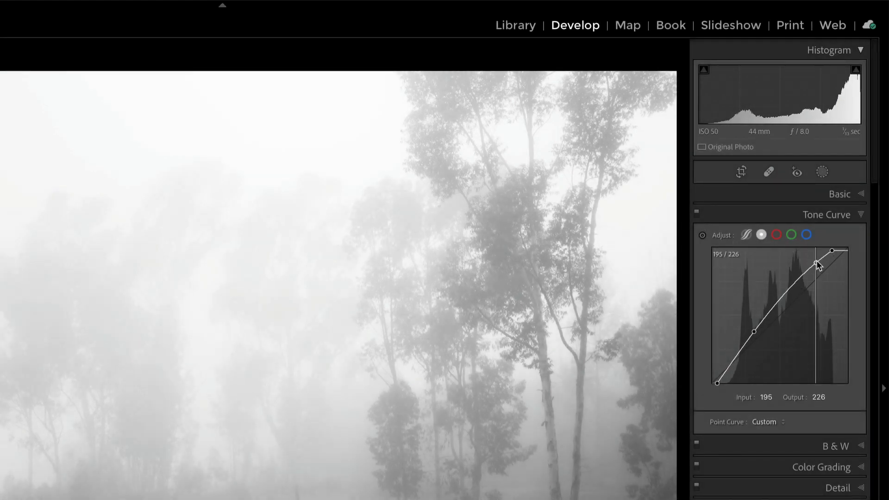
Try an upper curve point near 196/225, then restore the 02 Tone Curve snapshot
{"action": "left_click_drag", "start_coordinate": [816, 265], "coordinate": [816, 262]}
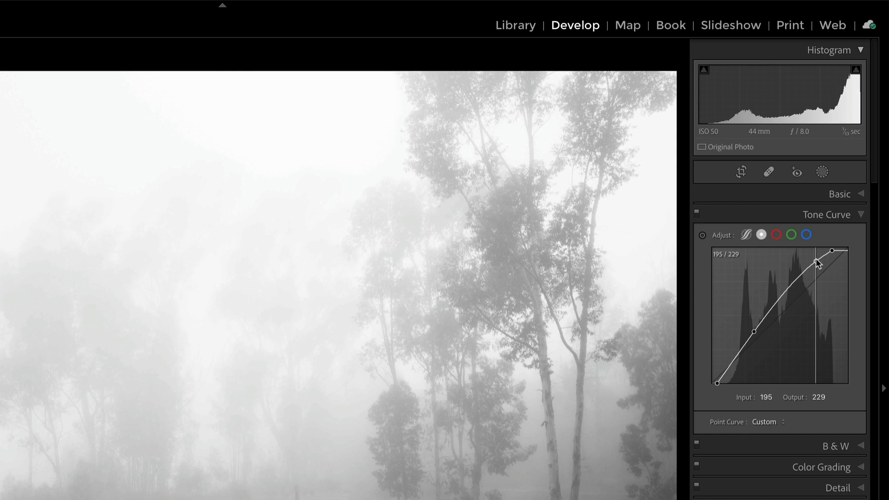
{"action": "left_click_drag", "start_coordinate": [816, 260], "coordinate": [817, 265]}
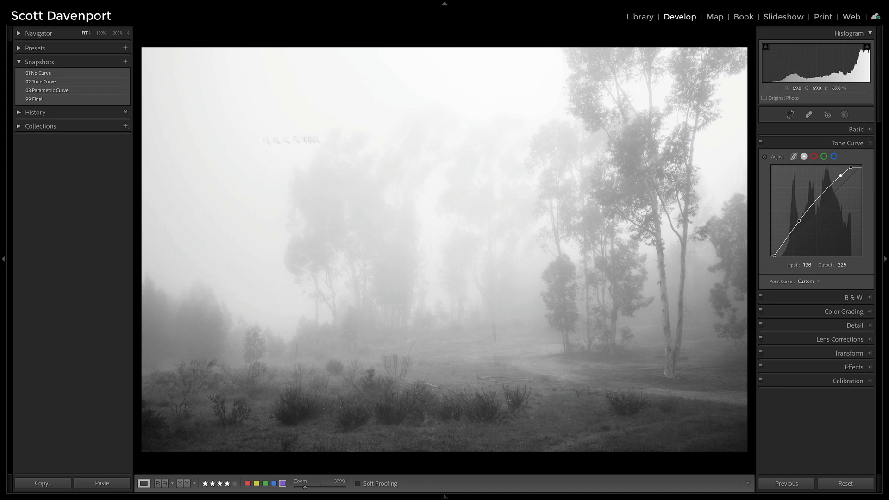
{"action": "left_click", "coordinate": [42, 81]}
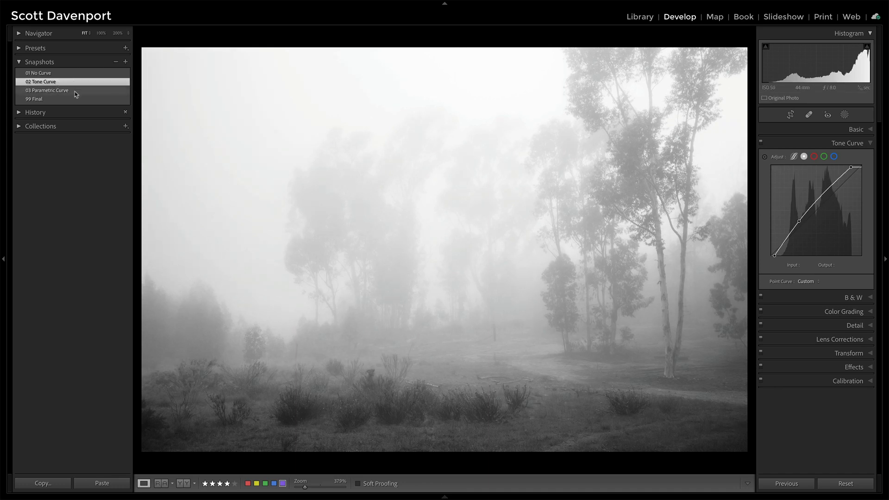
Load the 03 Parametric Curve snapshot and shift the region split sliders, returning them to place
{"action": "left_click", "coordinate": [47, 90]}
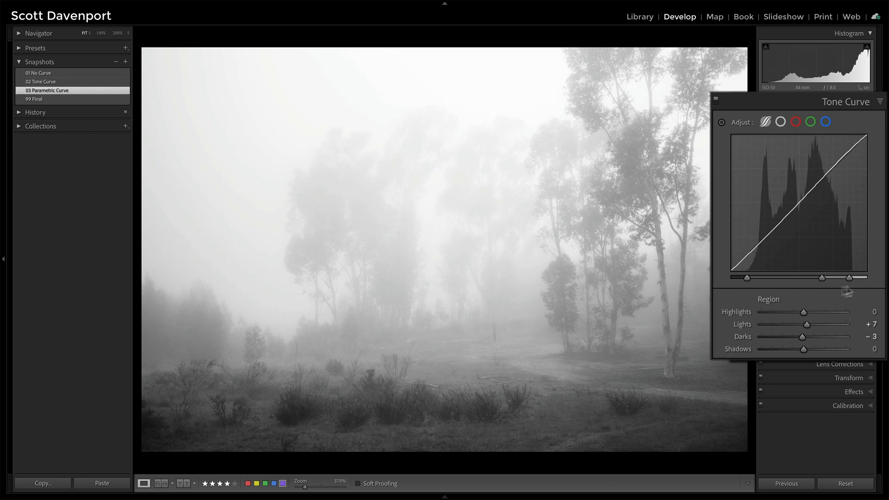
{"action": "left_click_drag", "start_coordinate": [747, 277], "coordinate": [755, 278]}
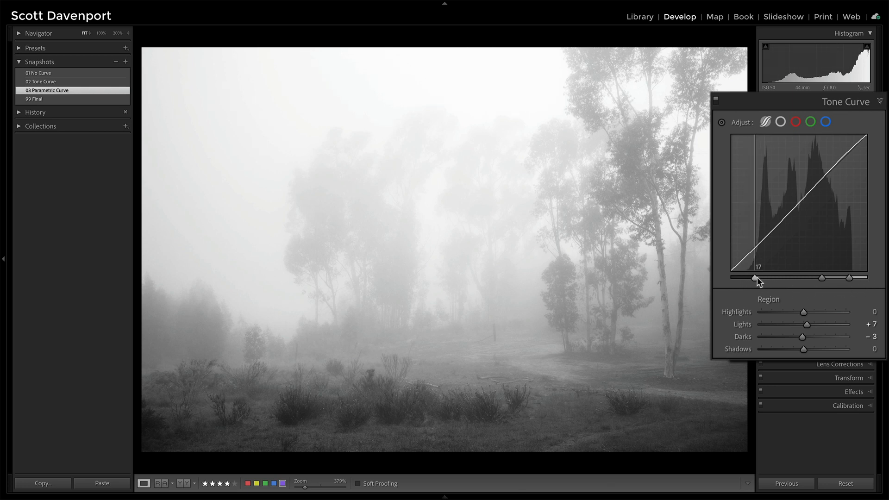
{"action": "left_click_drag", "start_coordinate": [756, 278], "coordinate": [747, 280]}
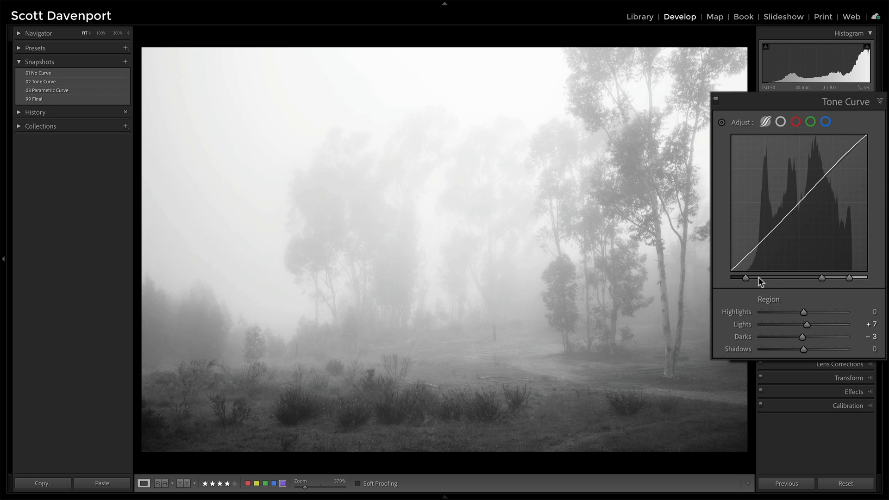
{"action": "left_click_drag", "start_coordinate": [861, 278], "coordinate": [848, 277]}
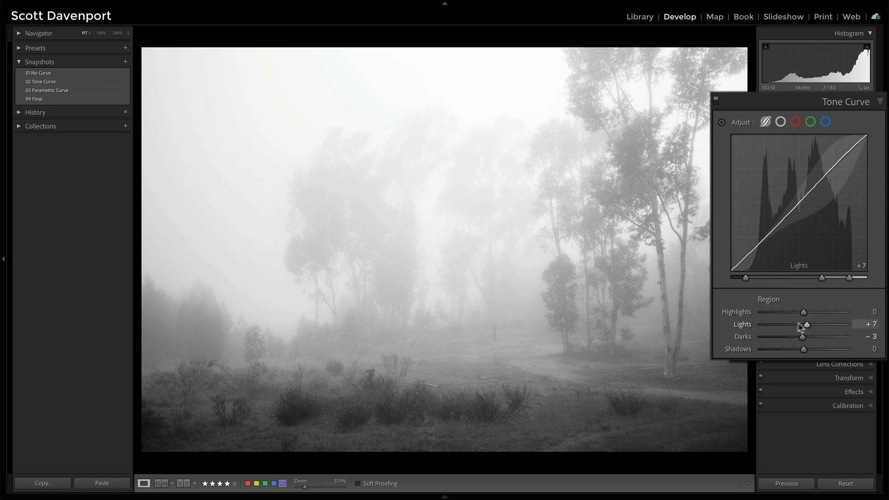
Try Lights at +29, +21, +2 and +16, settle at +9, then show the point curve
{"action": "left_click_drag", "start_coordinate": [806, 324], "coordinate": [819, 324]}
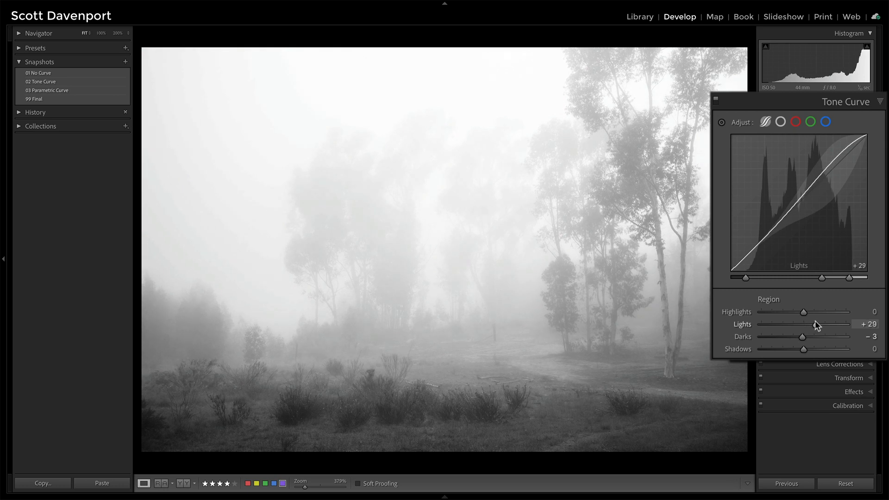
{"action": "left_click_drag", "start_coordinate": [817, 323], "coordinate": [805, 323]}
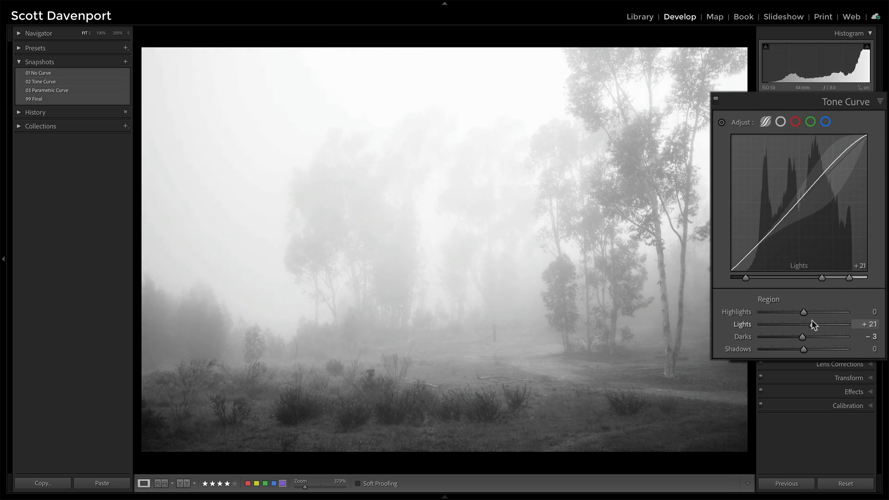
{"action": "left_click_drag", "start_coordinate": [844, 278], "coordinate": [830, 277]}
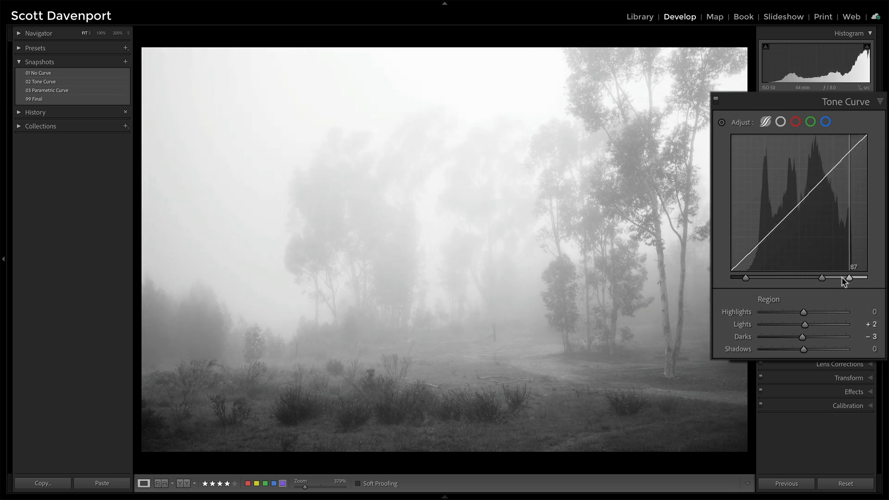
{"action": "left_click_drag", "start_coordinate": [863, 277], "coordinate": [849, 277]}
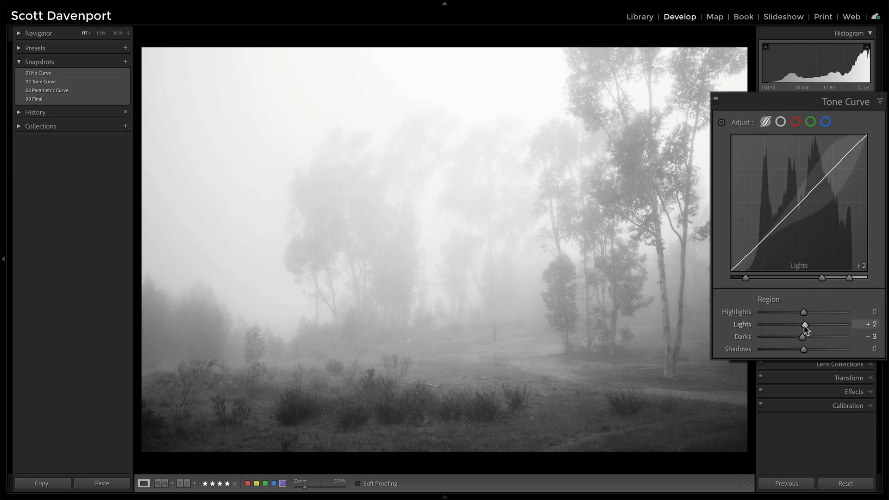
{"action": "left_click_drag", "start_coordinate": [805, 323], "coordinate": [811, 324]}
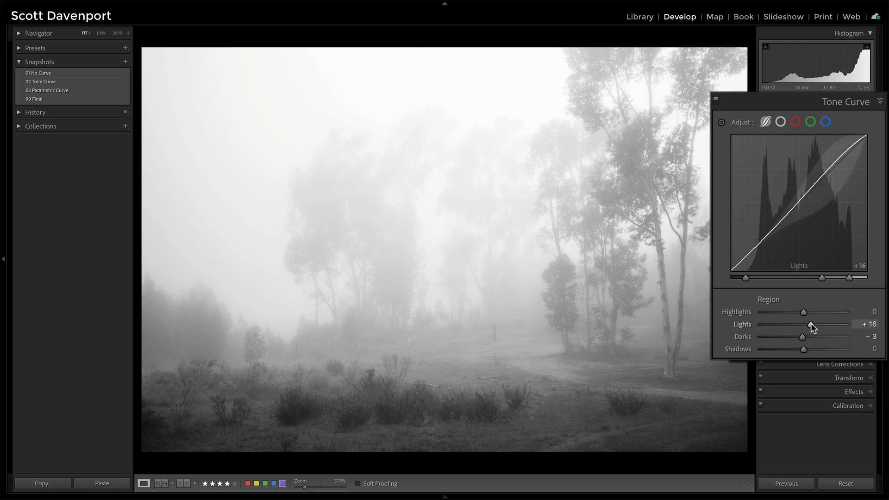
{"action": "left_click_drag", "start_coordinate": [812, 324], "coordinate": [803, 324]}
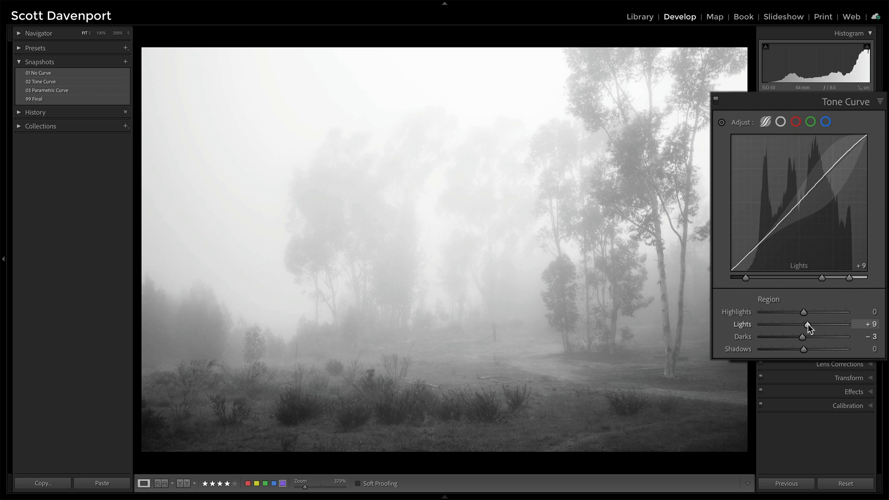
{"action": "left_click", "coordinate": [780, 122]}
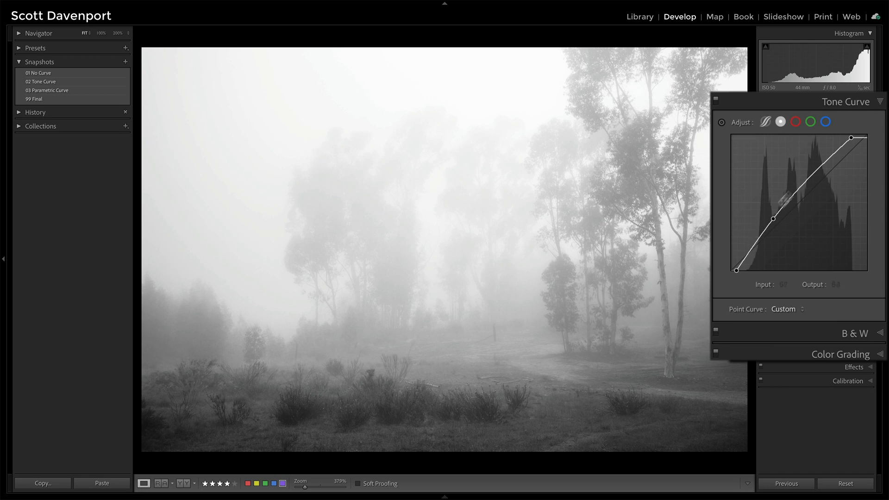
In the parametric view, nudge Darks to −4 and back to −3, then reapply the 03 Parametric Curve snapshot
{"action": "left_click", "coordinate": [765, 121]}
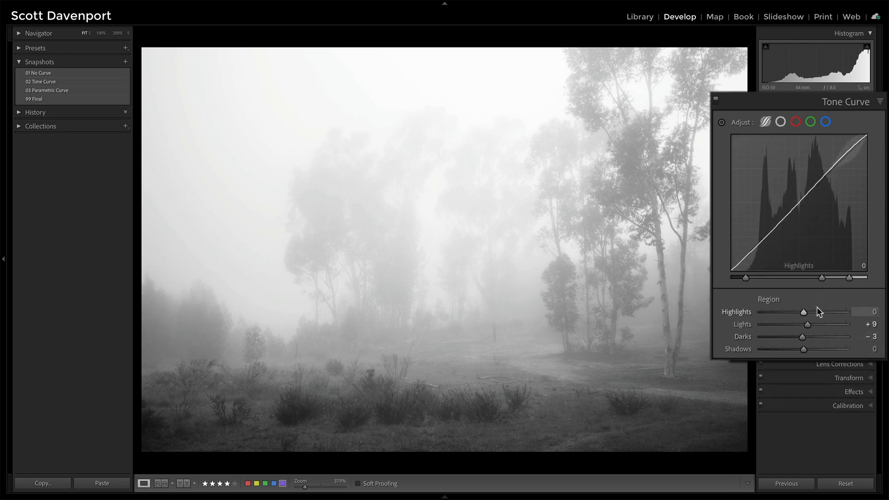
{"action": "left_click_drag", "start_coordinate": [804, 336], "coordinate": [803, 336]}
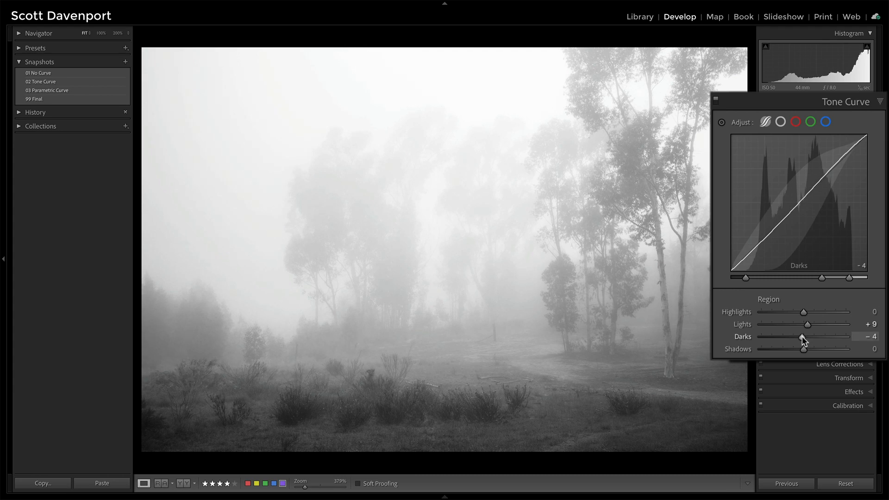
{"action": "left_click_drag", "start_coordinate": [801, 336], "coordinate": [803, 336]}
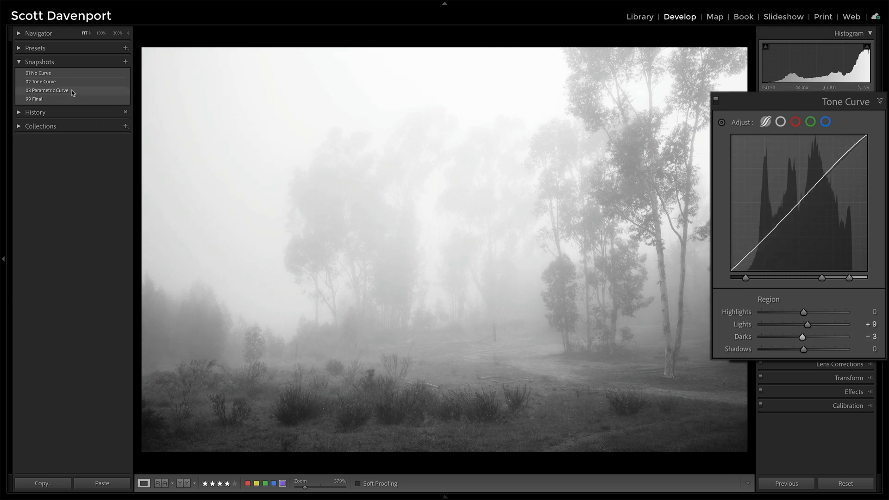
{"action": "left_click", "coordinate": [47, 90]}
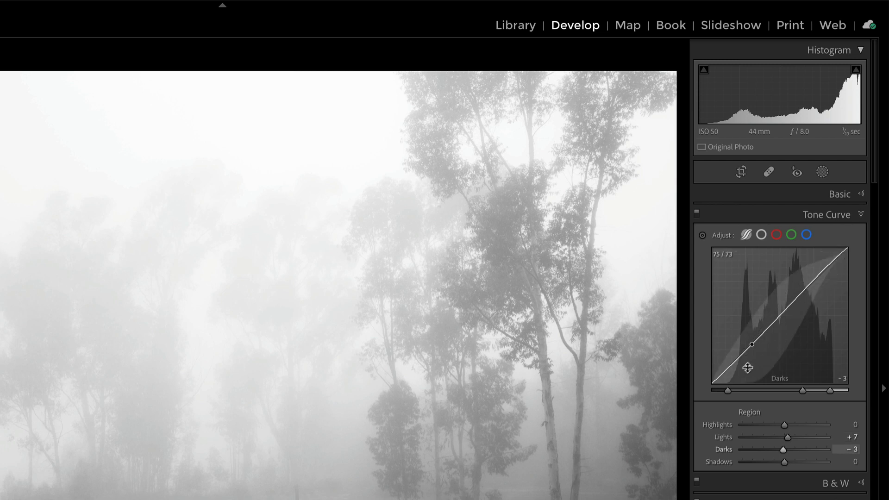
{"action": "mouse_move", "coordinate": [818, 419]}
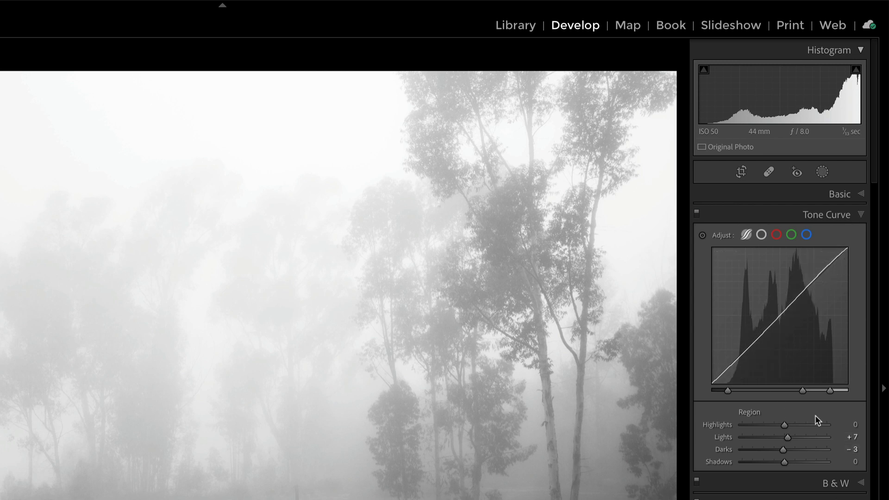